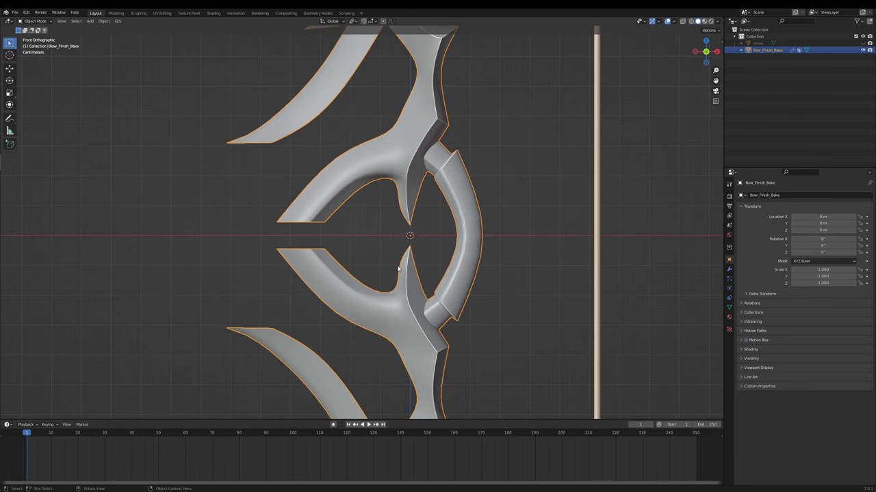
Enter Edit Mode on the bow mesh to inspect its vertices and edge loops, then return
key(Tab)
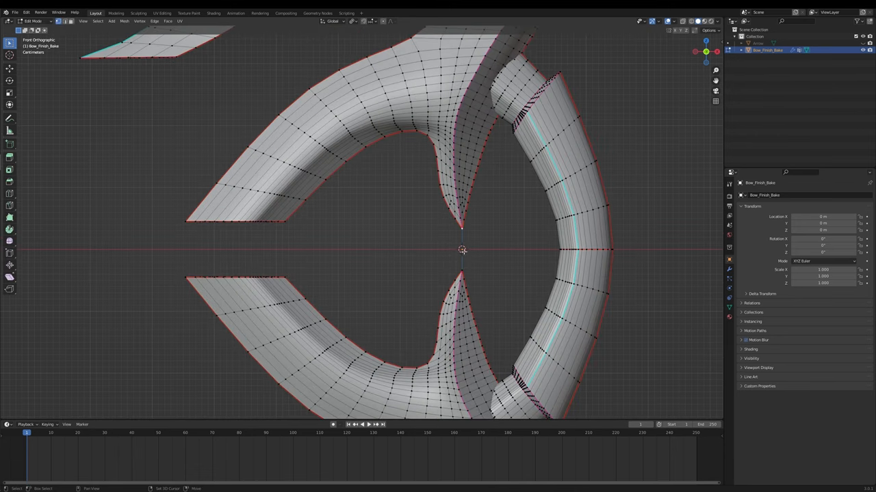
mouse_move(479, 308)
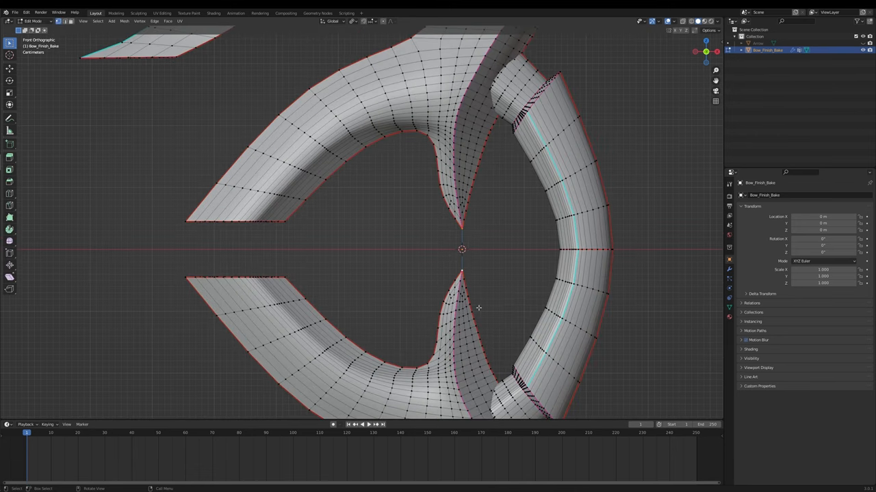
key(Tab)
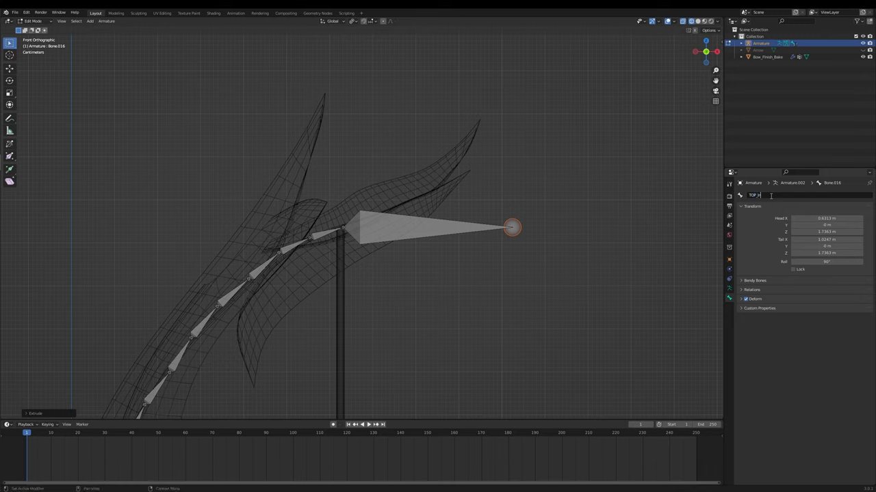
Confirm the tip bone's name, then select the horizontal tip bone and rename its longer copy
key(Return)
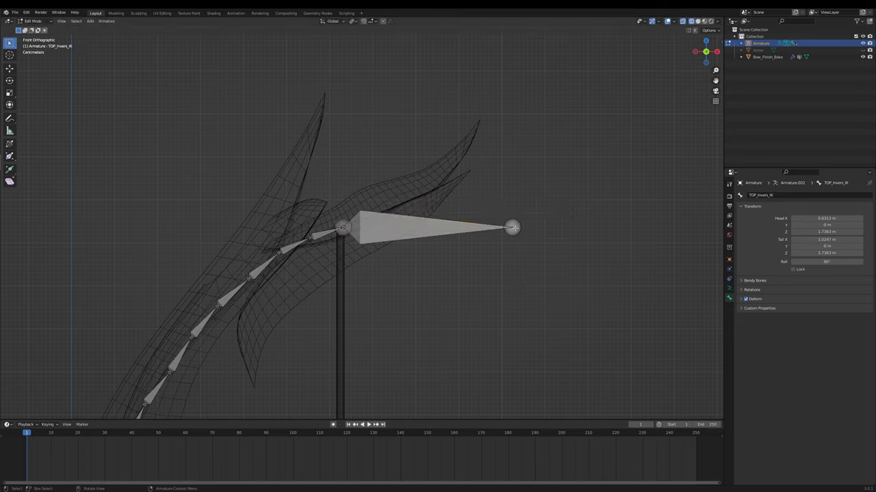
click(659, 227)
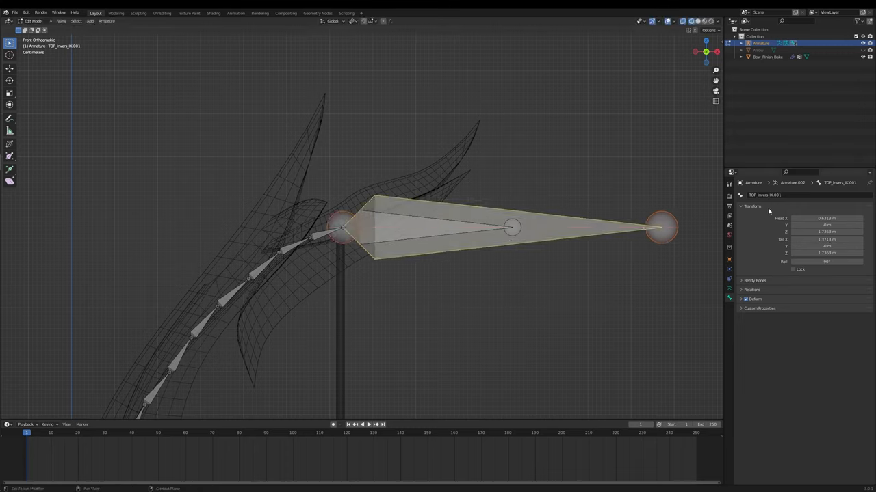
double_click(763, 195)
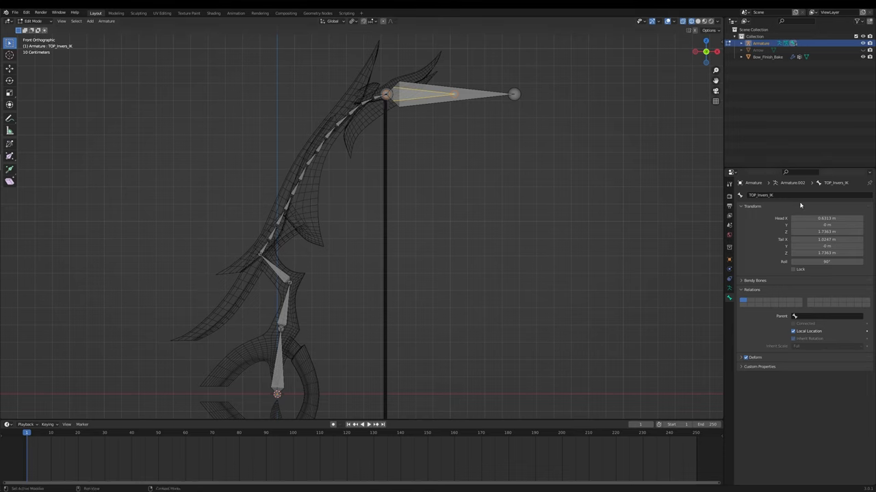
Add the long upper-limb bone and assign the tip bone's parent in Bone Relationships
click(396, 127)
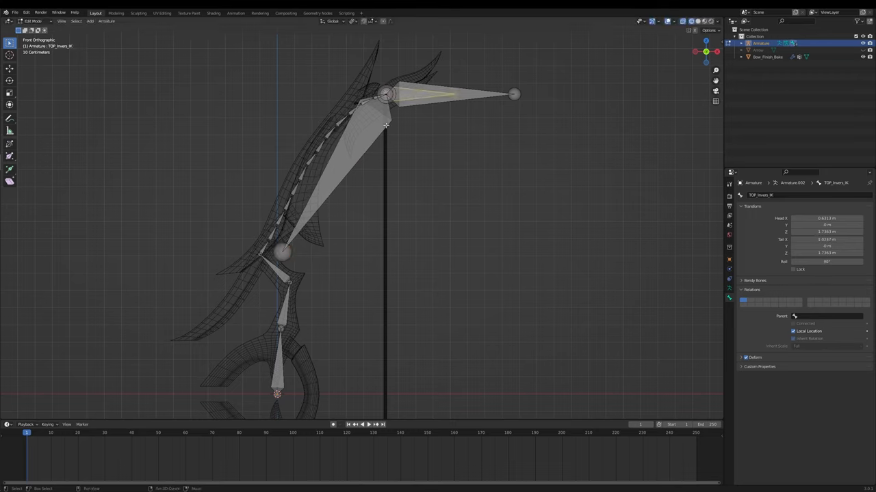
click(828, 316)
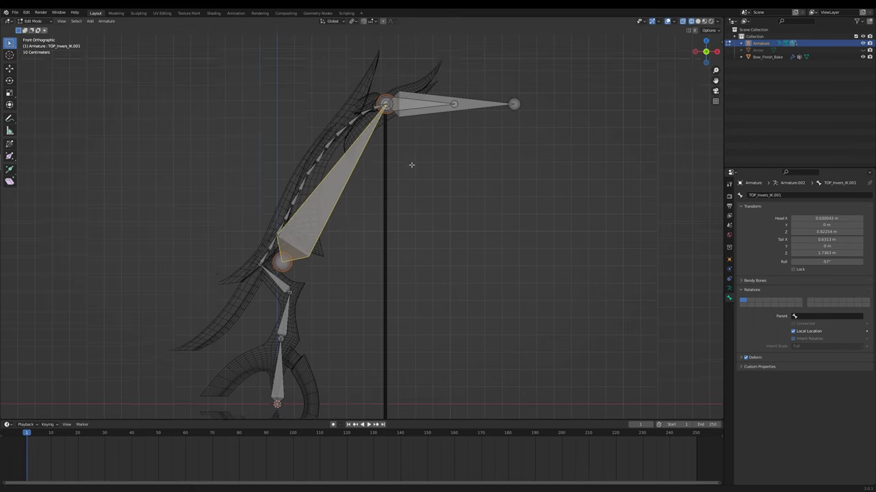
click(828, 316)
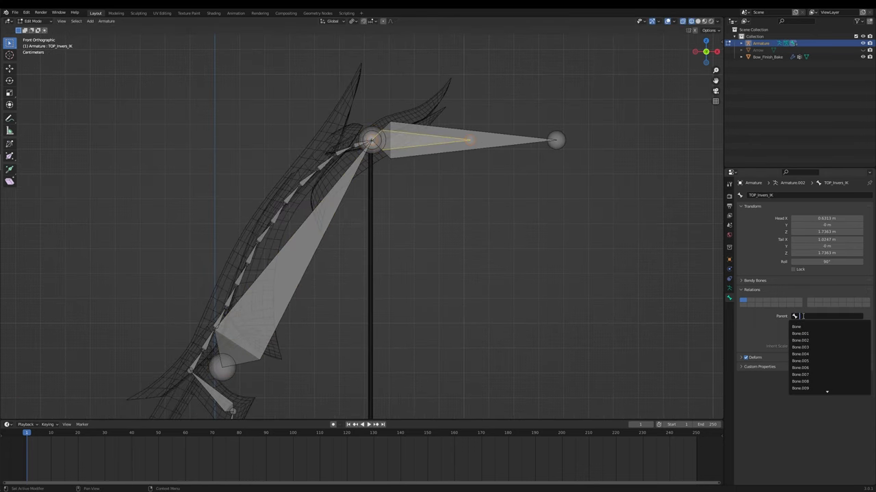
click(814, 316)
text(TOP_Invers_IK.001)
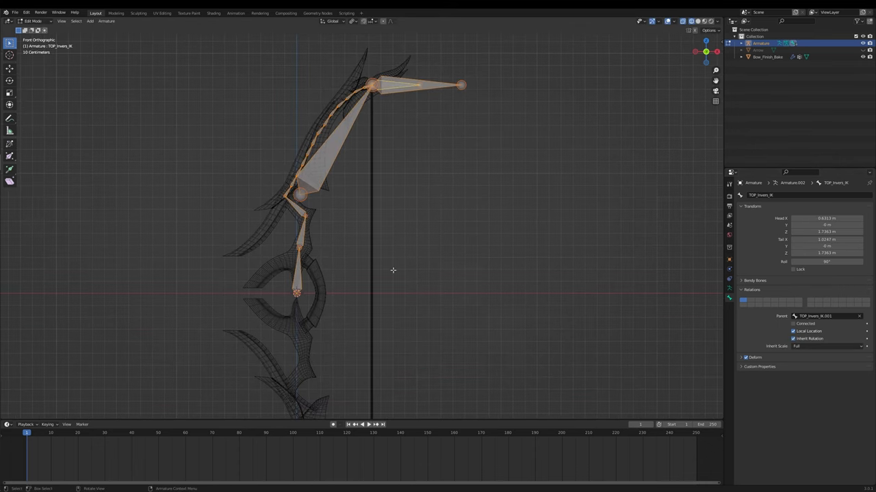
mouse_move(392, 286)
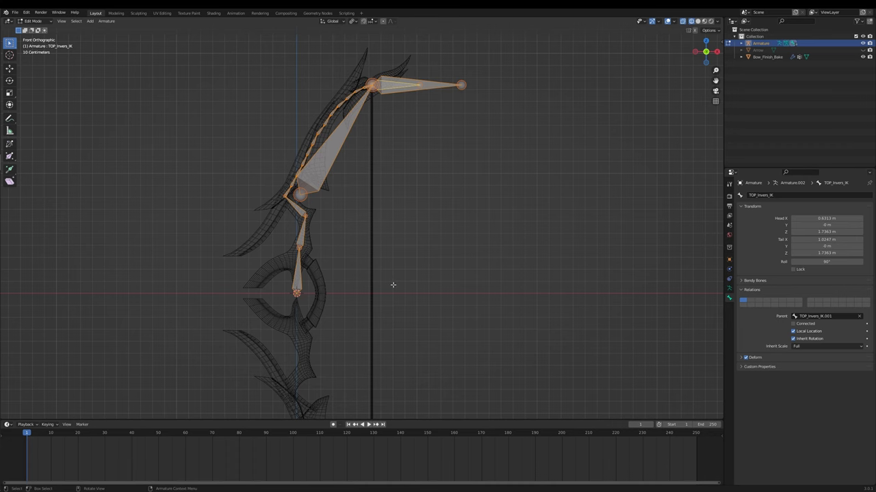
click(353, 20)
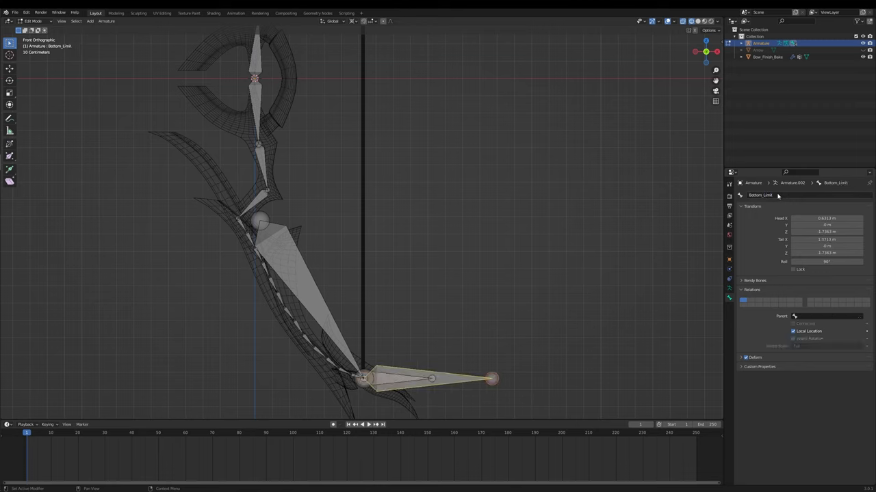
Rename the lower limb's tip bone to match the upper setup
click(426, 378)
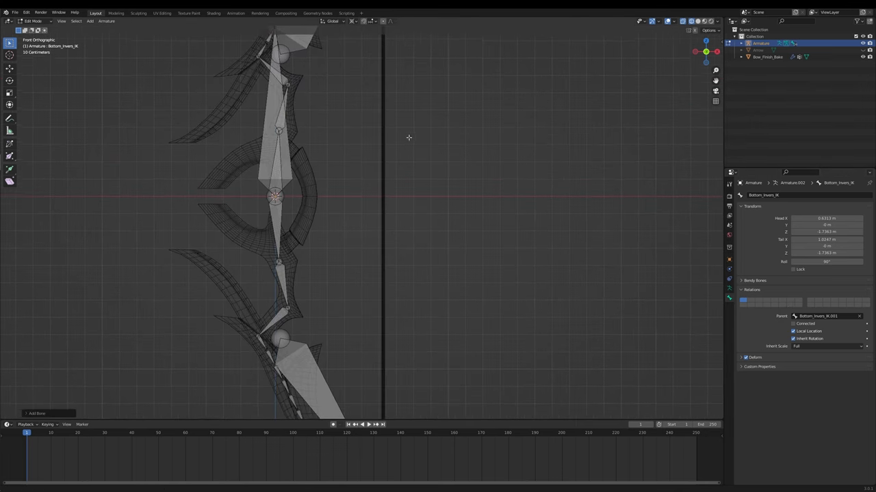
click(353, 20)
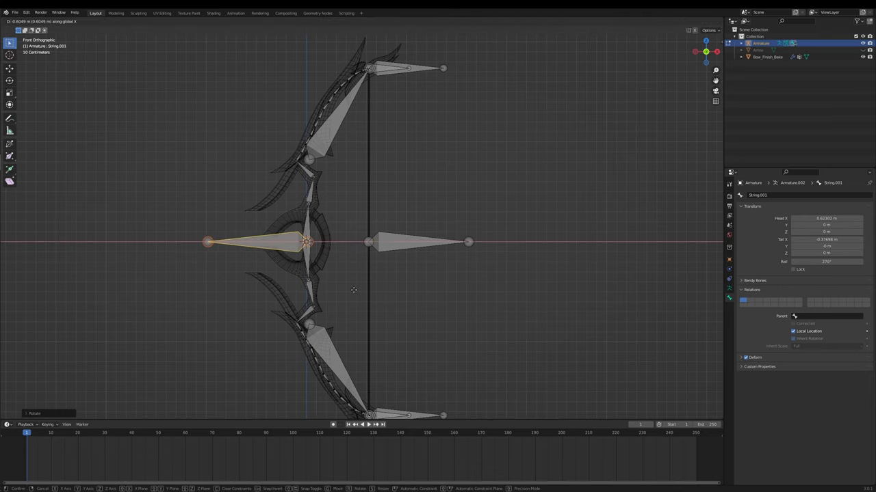
Clear the parent of the centre String bone and switch the armature into Pose Mode
click(353, 290)
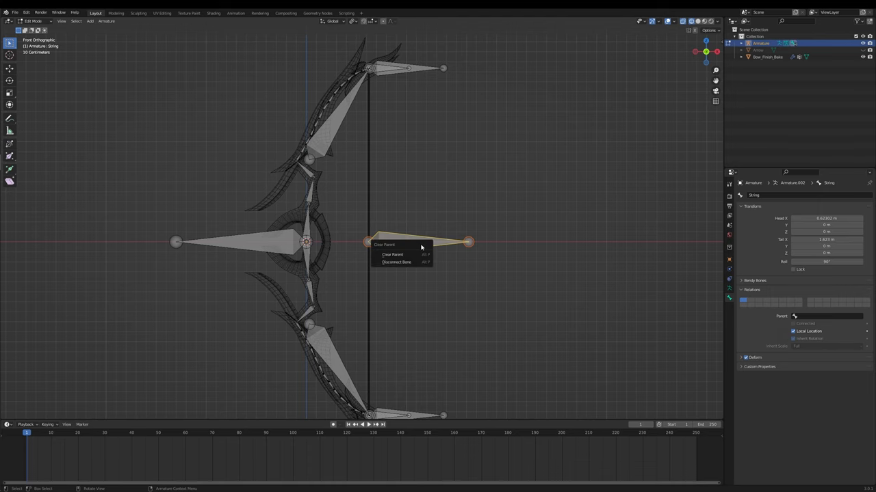
click(392, 255)
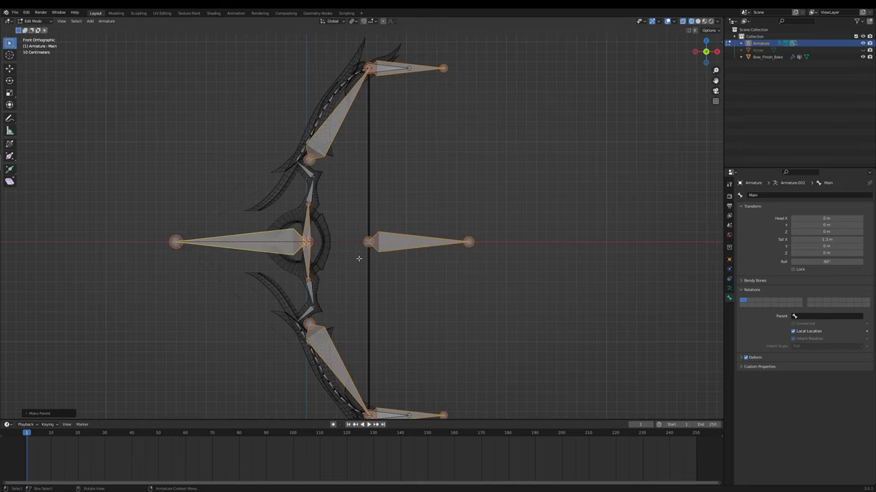
key(Tab)
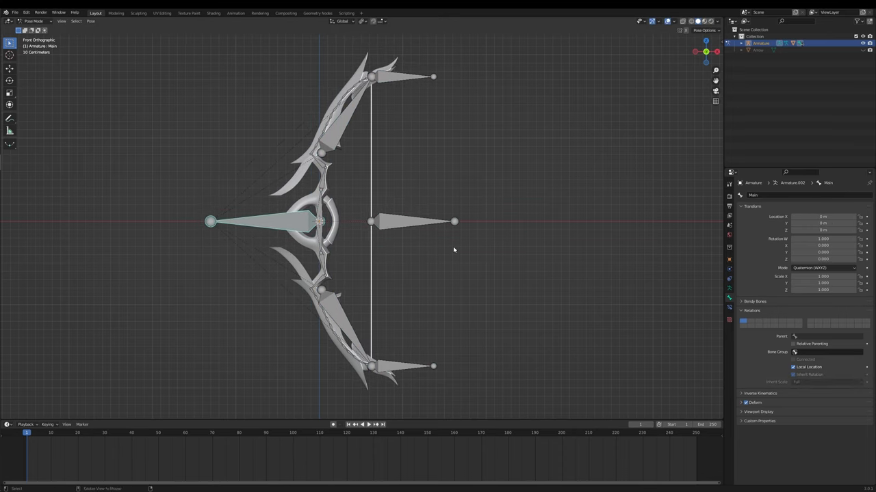
Give the String bone a Limit Location constraint with min/max limits in Local Space
click(408, 222)
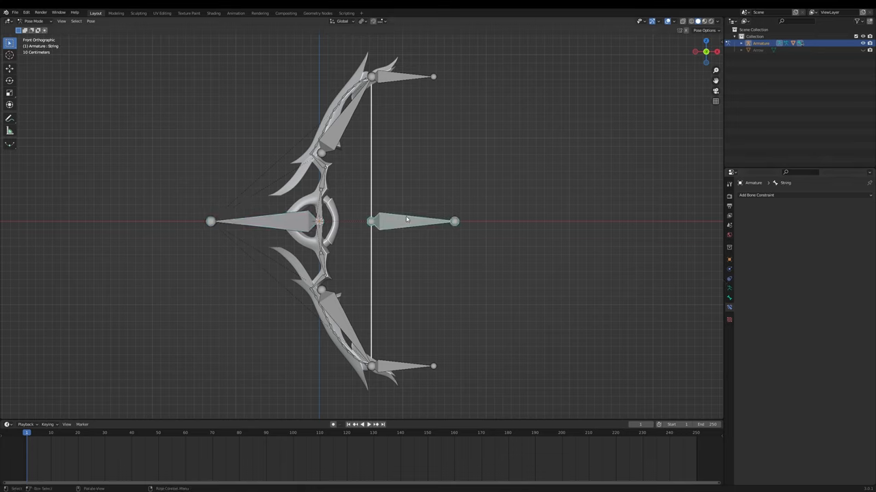
click(756, 194)
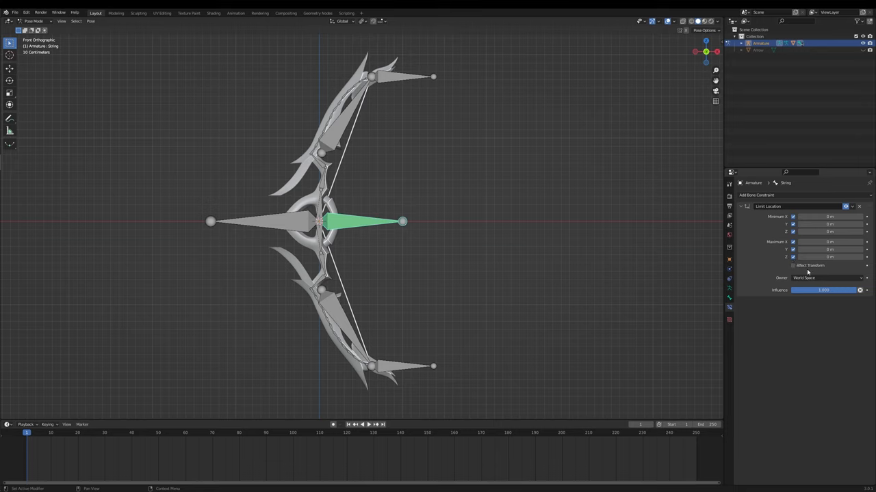
click(824, 278)
text(-0.2)
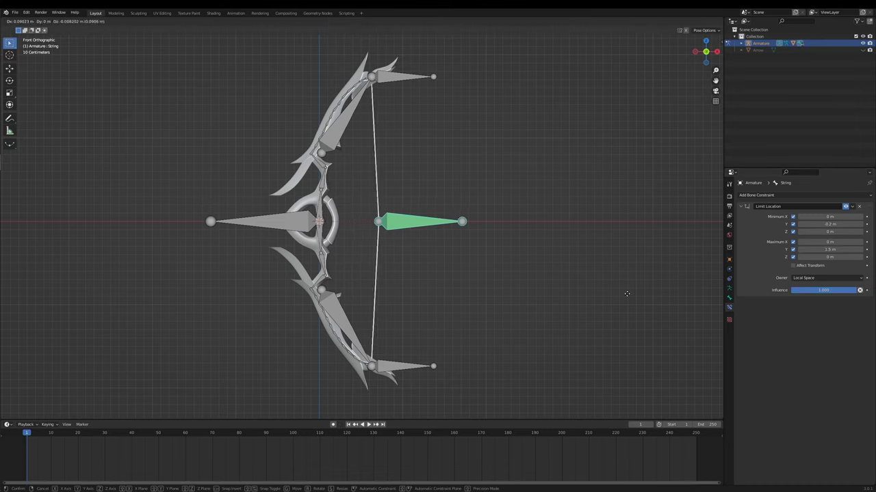
click(602, 281)
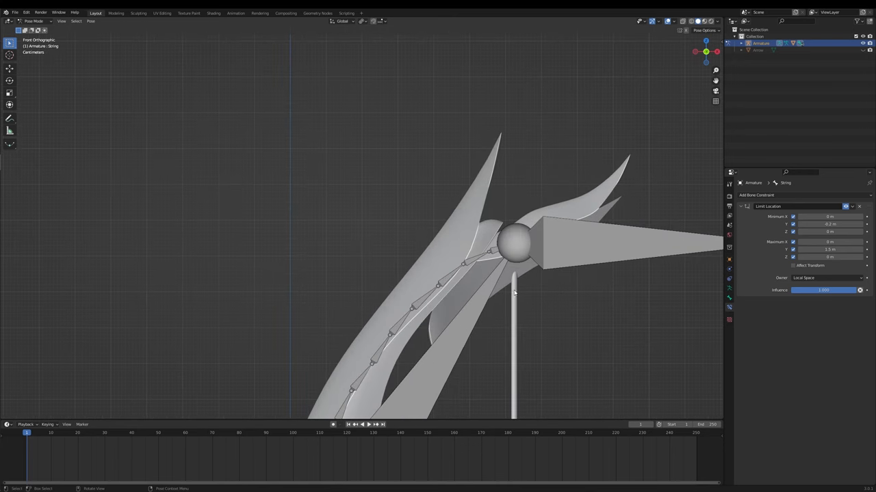
Give the top chain's last bone an Inverse Kinematics constraint targeting TOP_Inners_IK
click(509, 246)
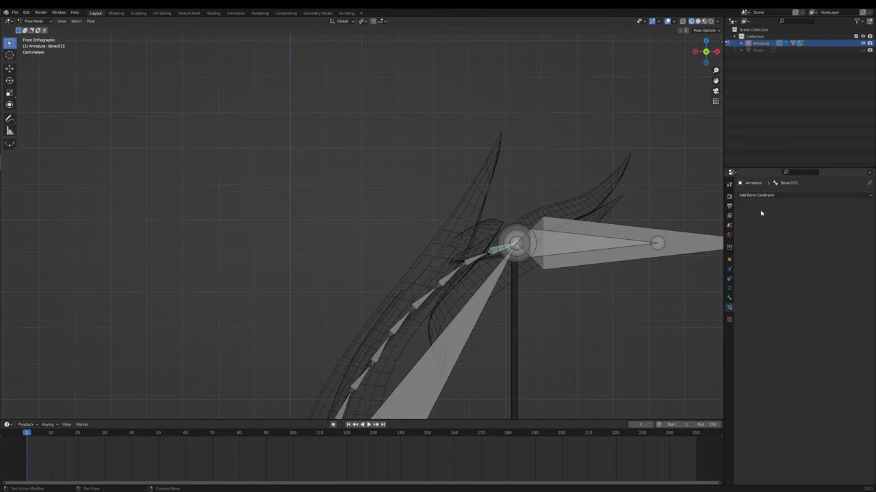
click(755, 195)
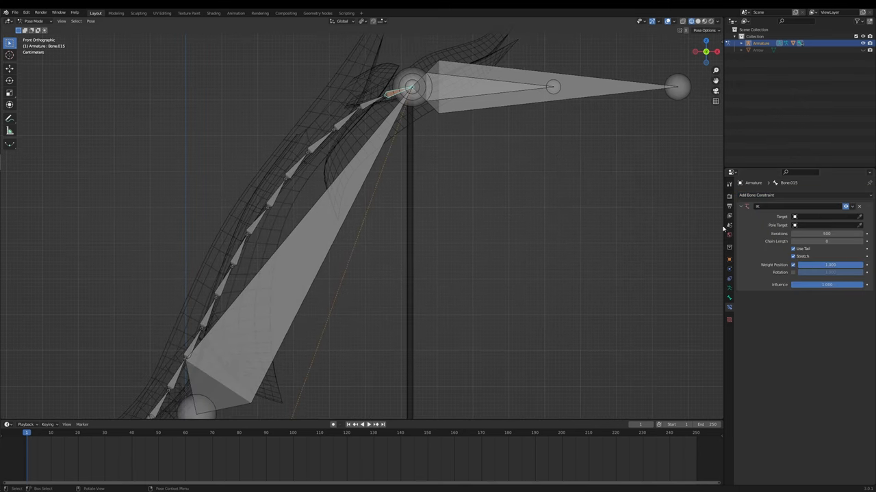
click(827, 224)
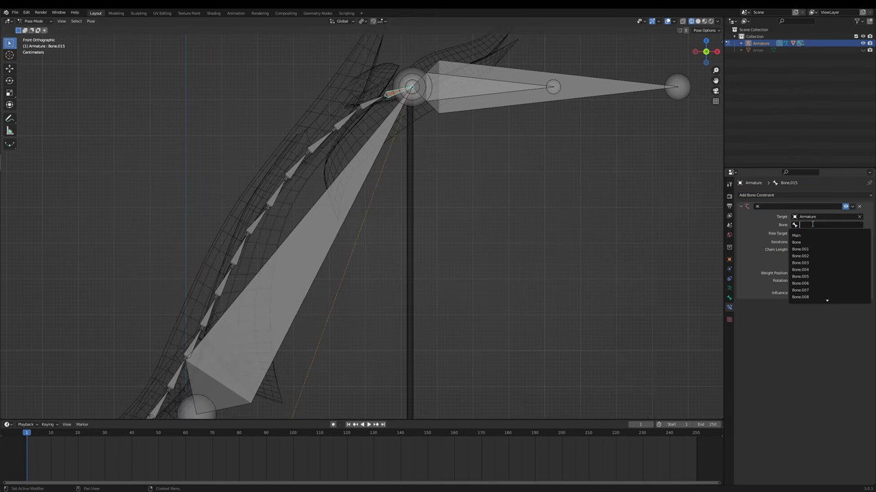
text(top)
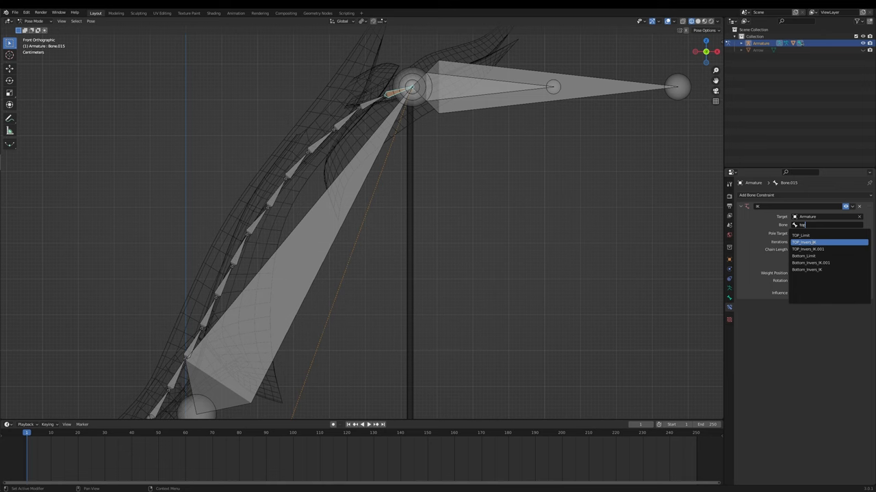
click(806, 242)
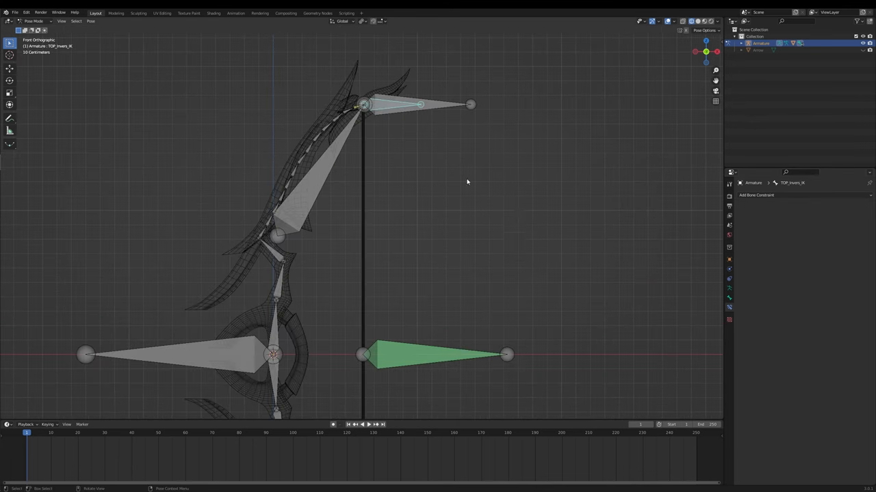
Give TOP_Load a Limit Distance constraint to the String bone, clamped Inside
click(470, 104)
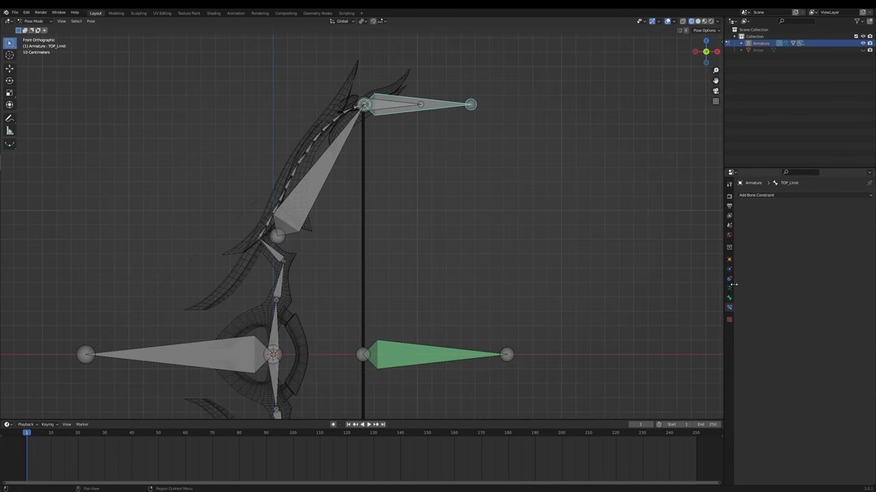
click(756, 194)
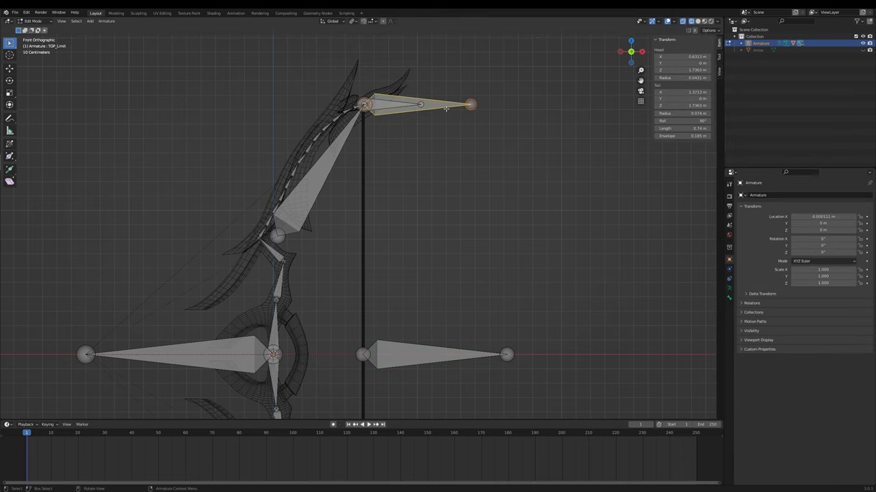
click(34, 21)
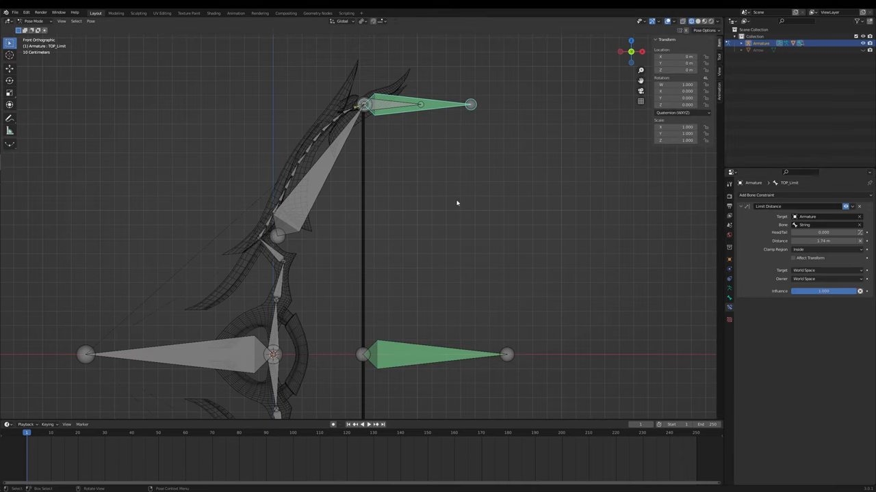
mouse_move(528, 269)
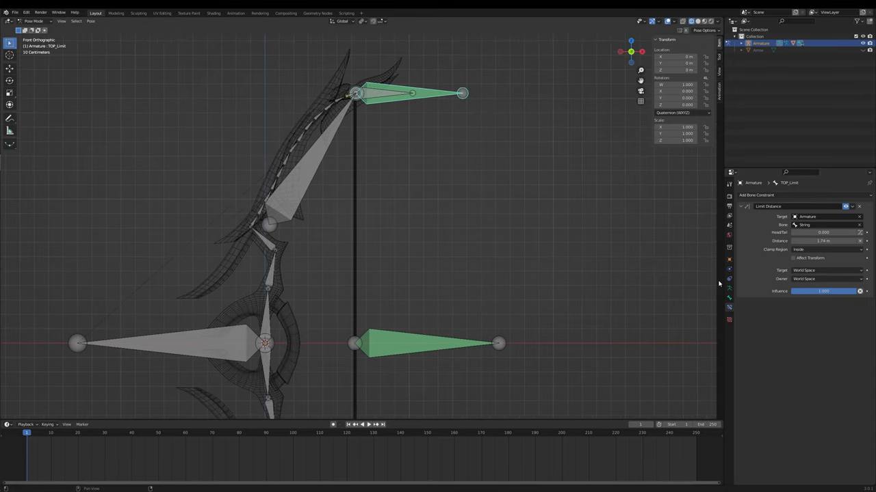
Make the top inner bone Stretch To TOP_Load, then pull the String bone to test the bend
click(268, 225)
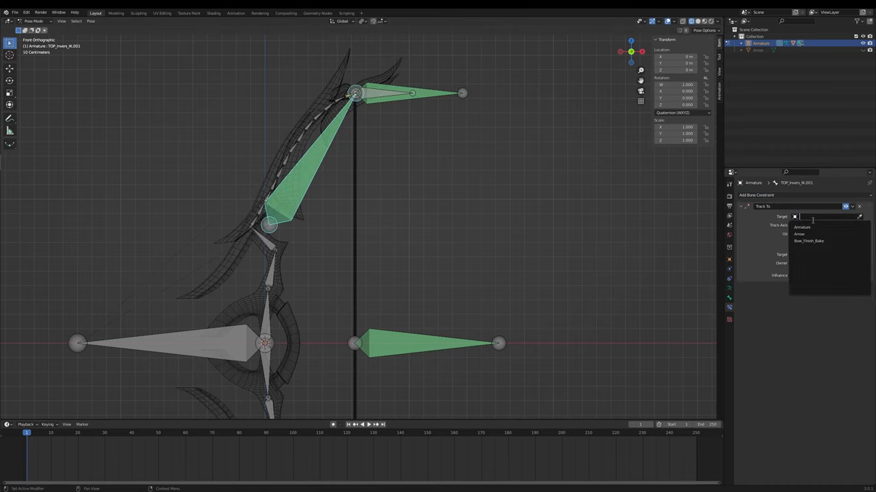
click(801, 227)
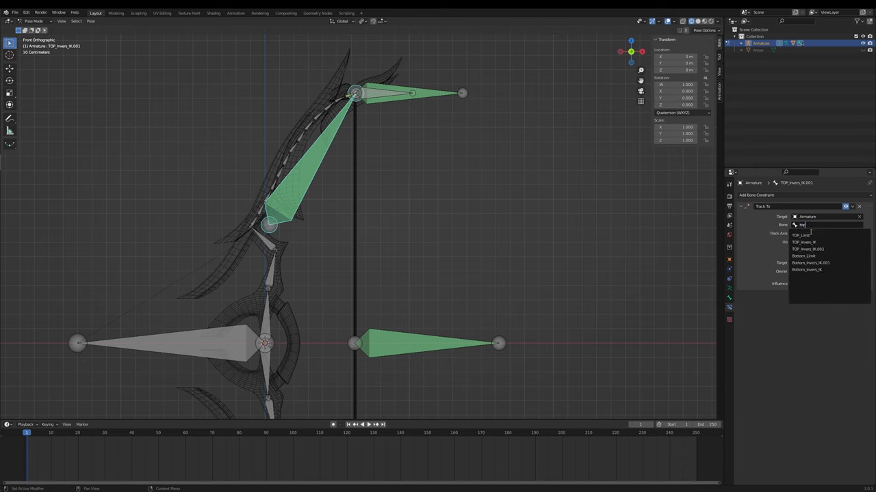
click(804, 235)
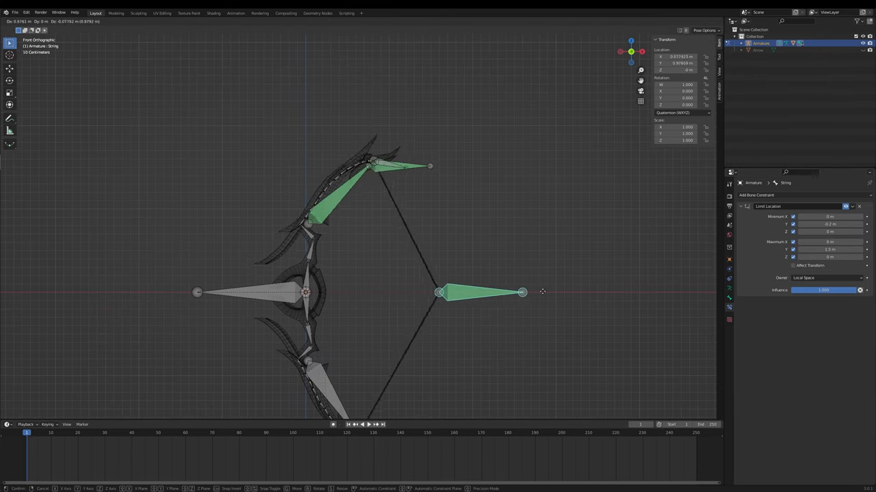
drag(522, 293, 565, 293)
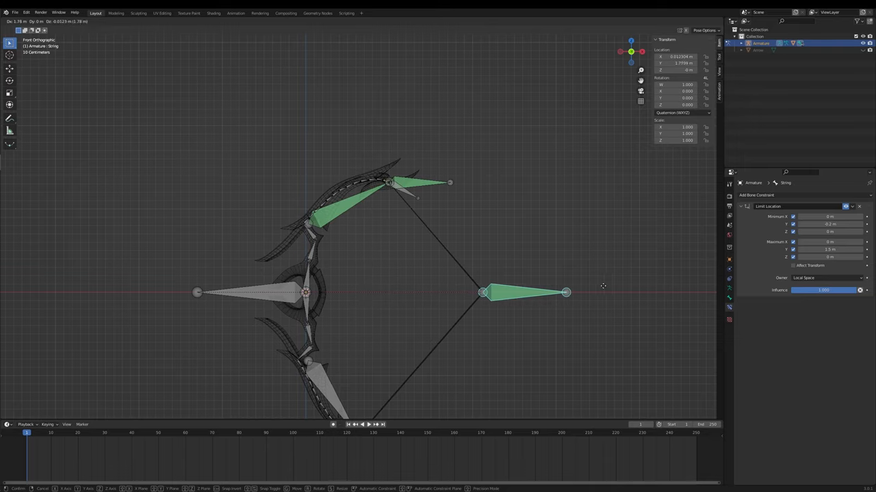
key(Tab)
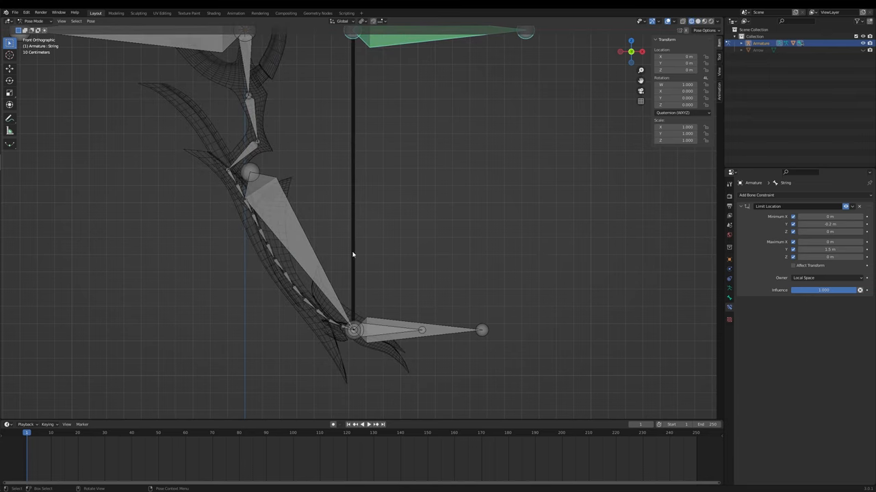
Make the bottom inner bone Stretch To Bottom_Load and start targeting the lower chain's IK
click(418, 330)
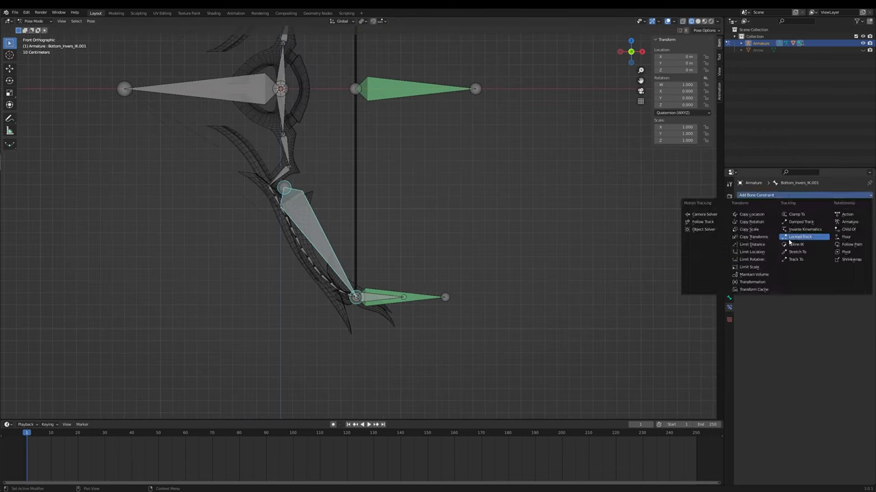
click(796, 260)
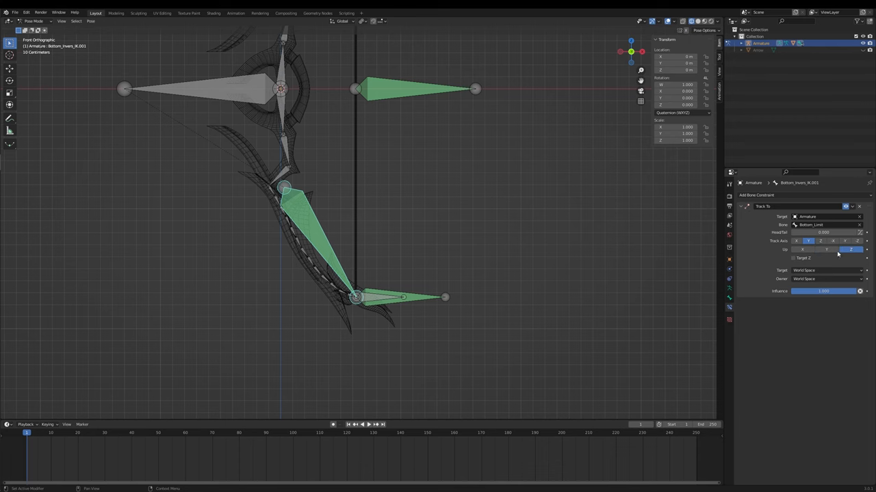
click(823, 224)
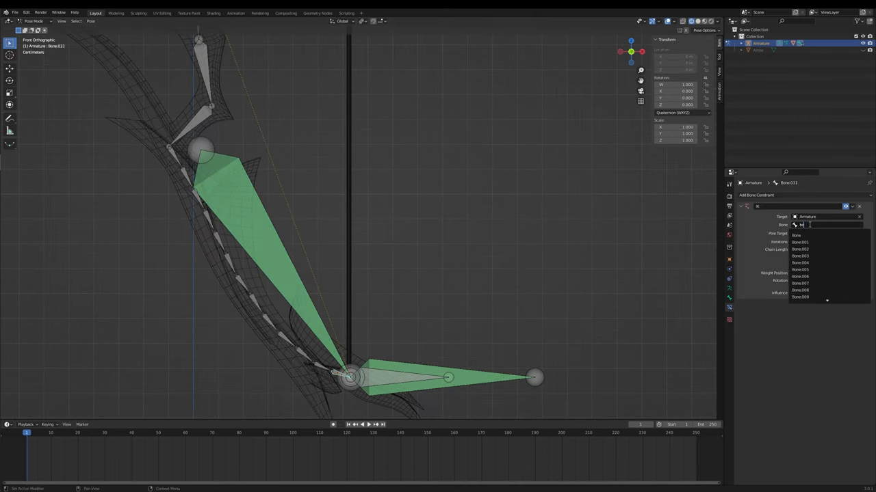